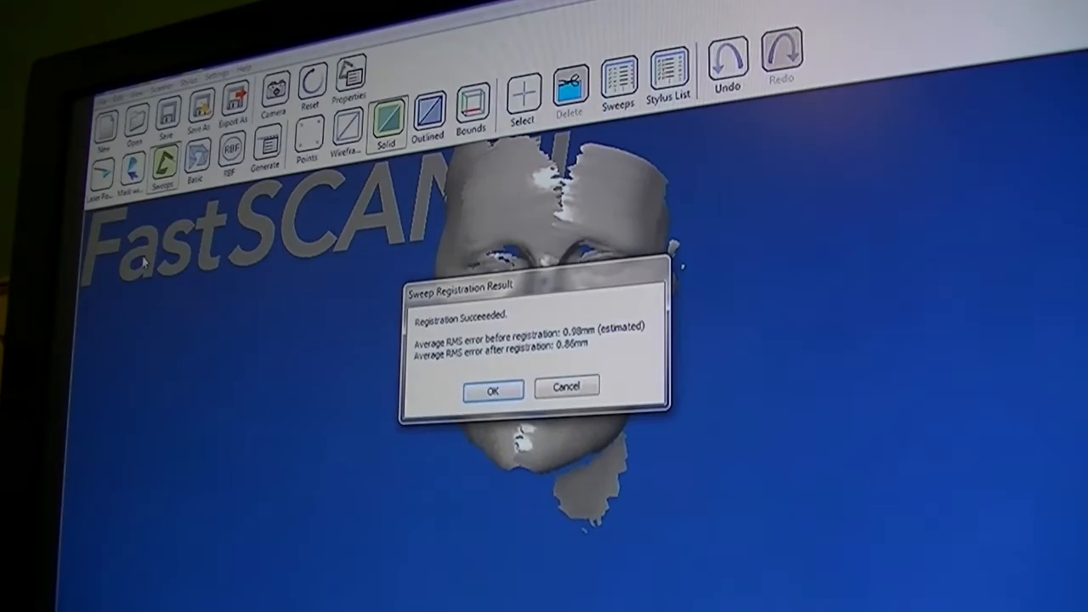
Dismiss the successful Sweep Registration Result dialog with OK
{"action": "left_click", "coordinate": [496, 388]}
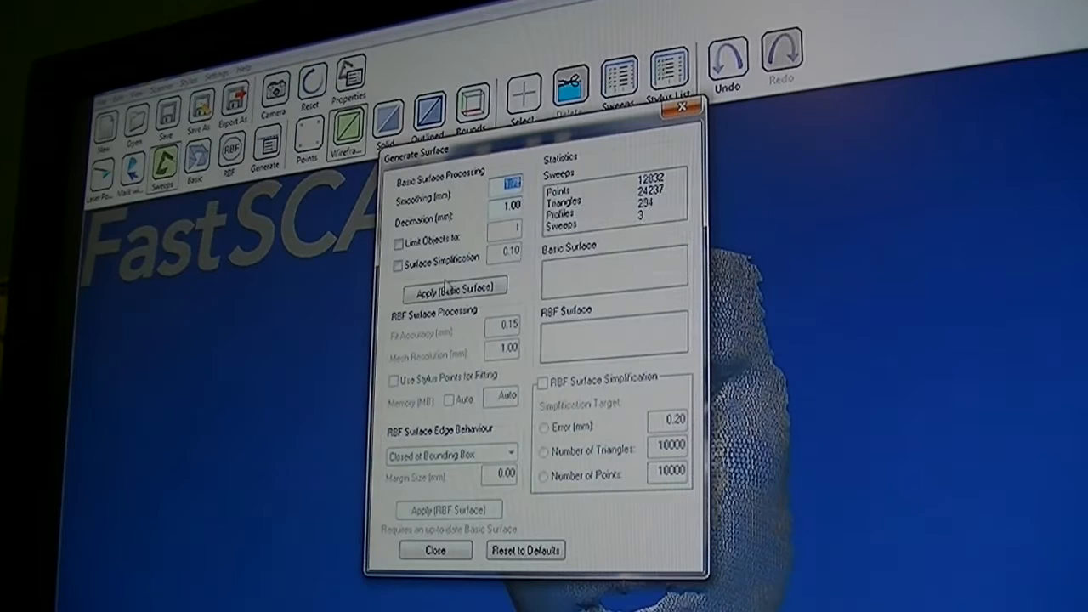
Apply a Basic Surface, then reapply it with Surface Simplification checked
{"action": "left_click", "coordinate": [453, 286]}
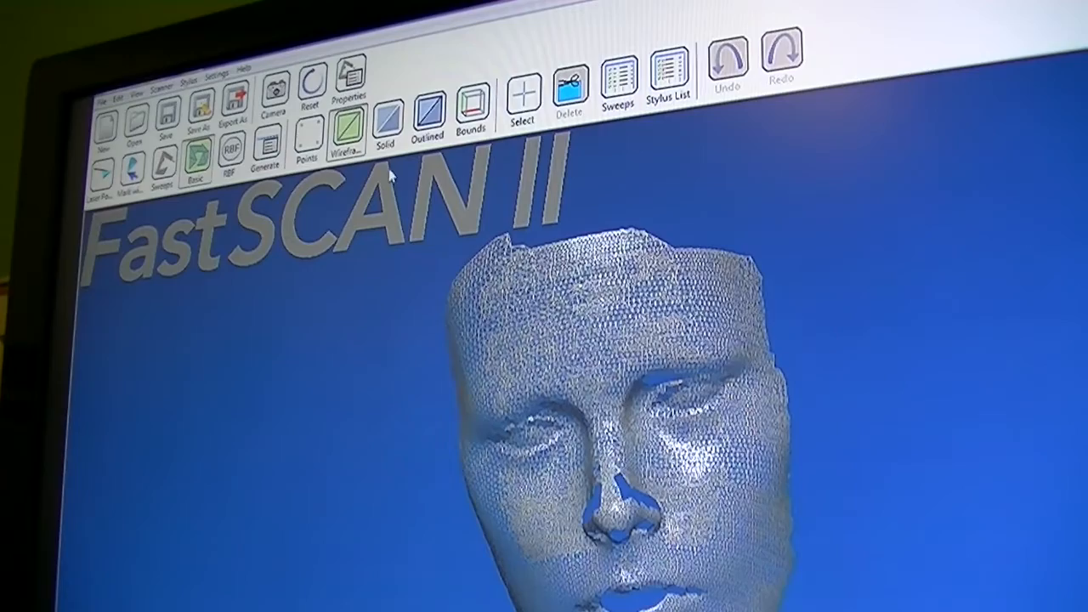
{"action": "left_click", "coordinate": [266, 152]}
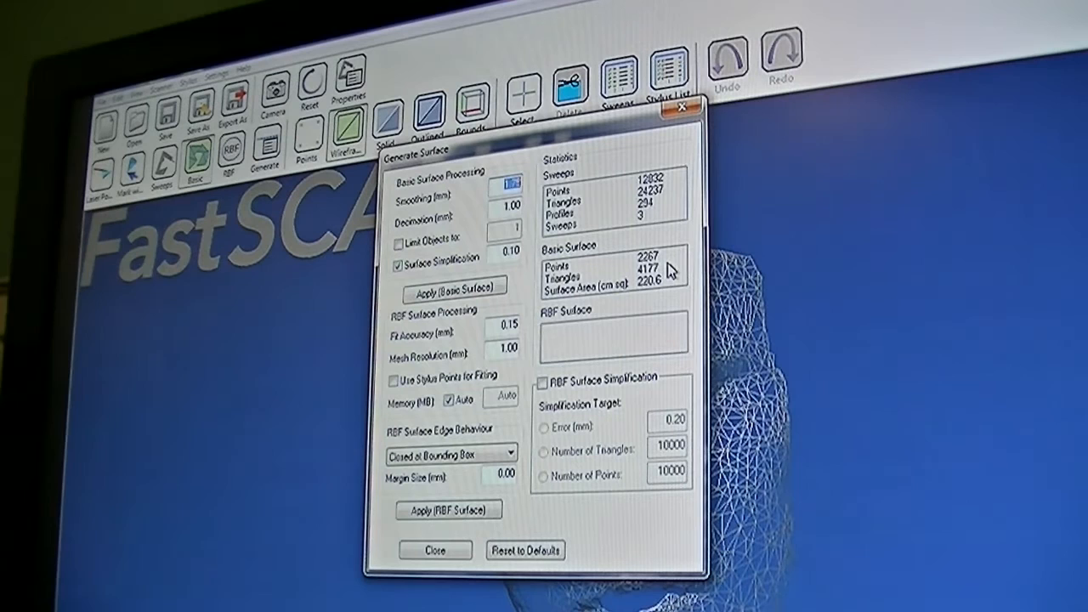
{"action": "left_click", "coordinate": [398, 258]}
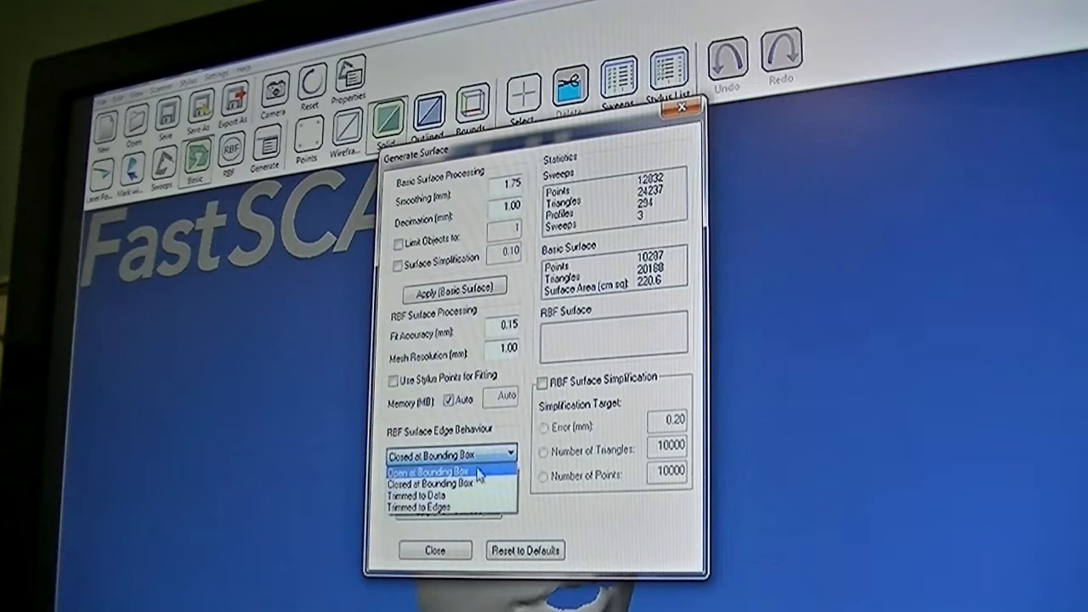
Apply an RBF surface with edges Trimmed to Edges and a 20 mm margin
{"action": "left_click", "coordinate": [429, 506]}
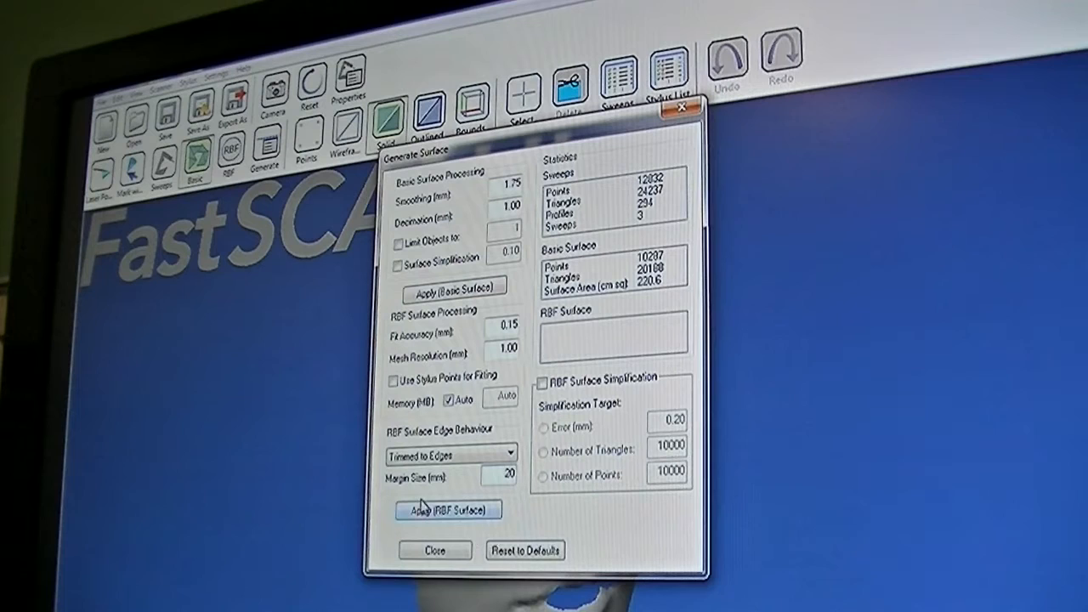
{"action": "left_click", "coordinate": [447, 509]}
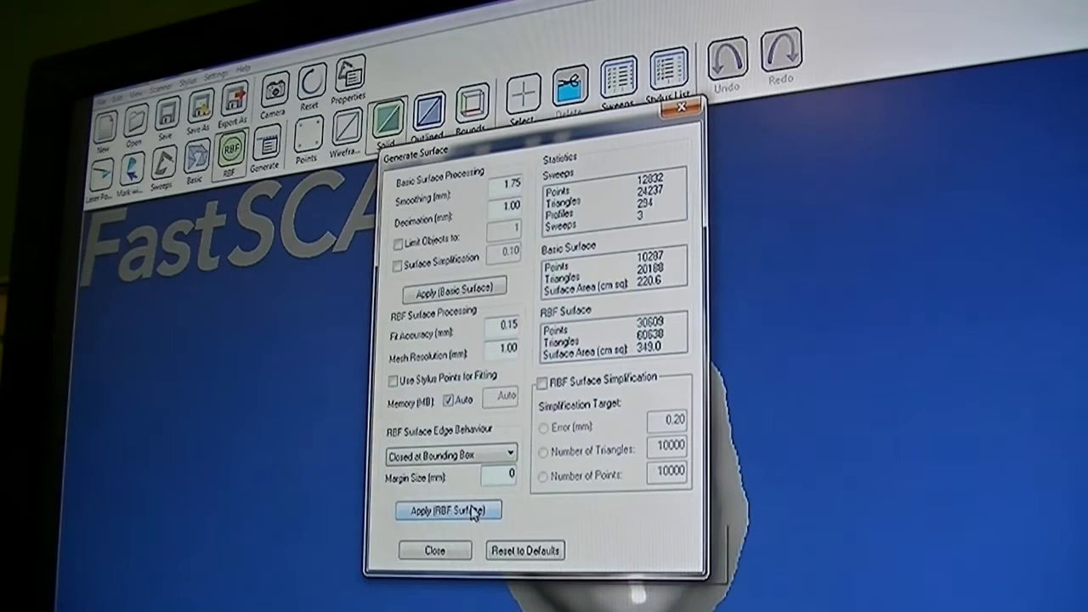
Rebuild the RBF surface Closed at Bounding Box with margin 0, then close Generate Surface
{"action": "left_click", "coordinate": [449, 509]}
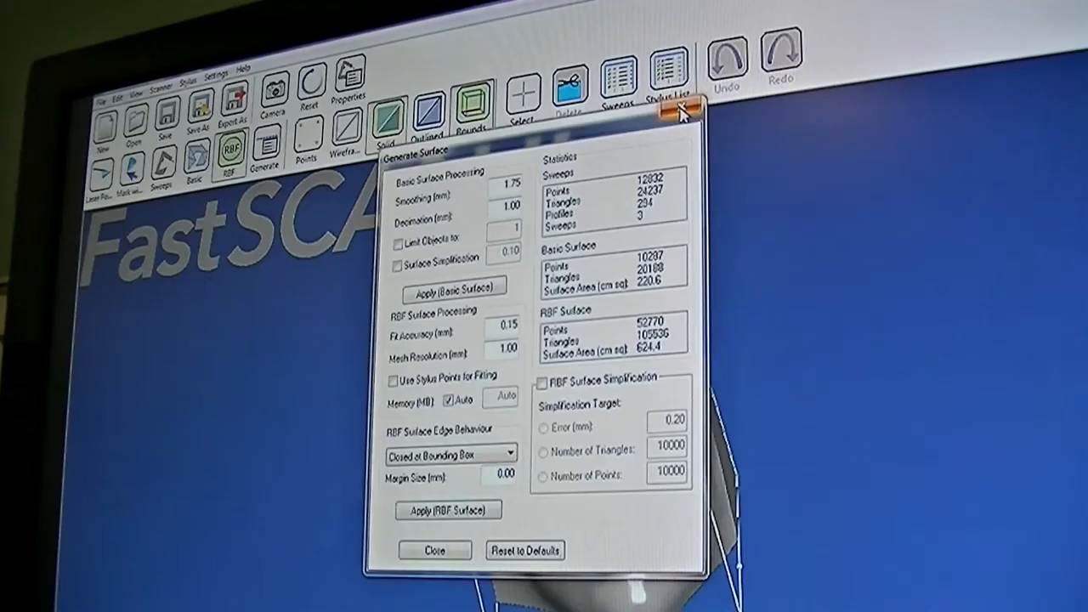
{"action": "left_click", "coordinate": [434, 549]}
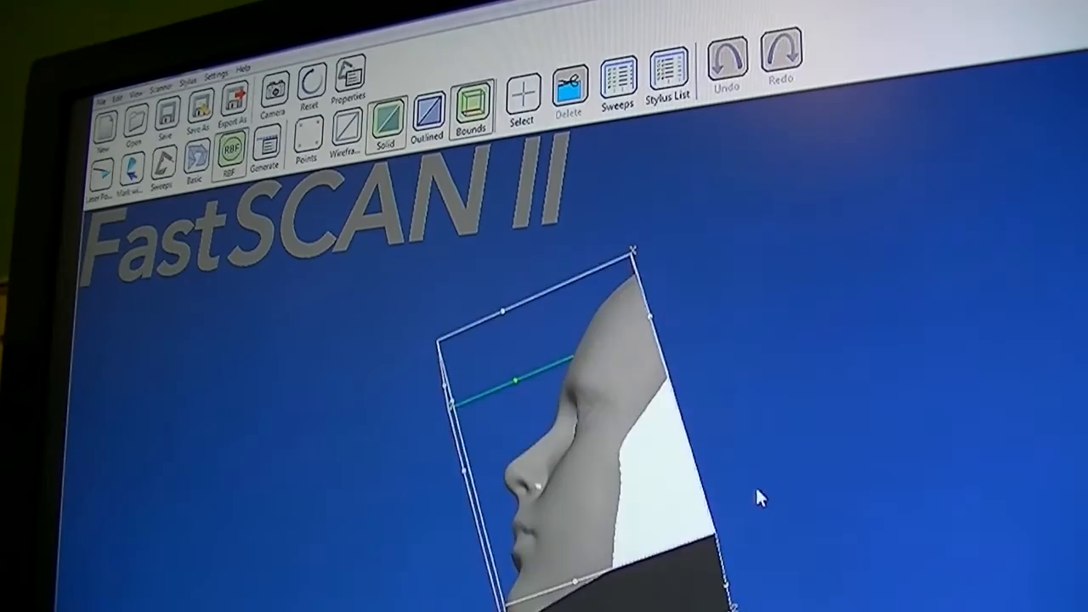